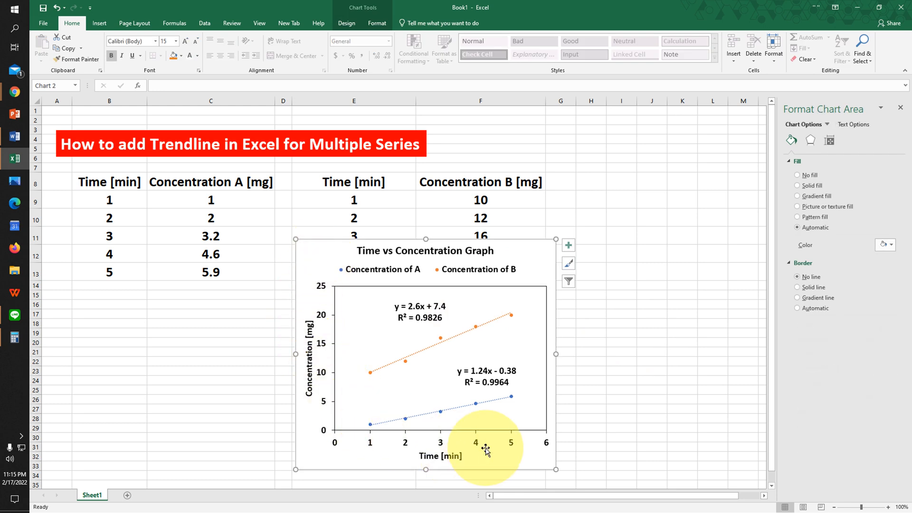
{"action": "mouse_move", "coordinate": [513, 459]}
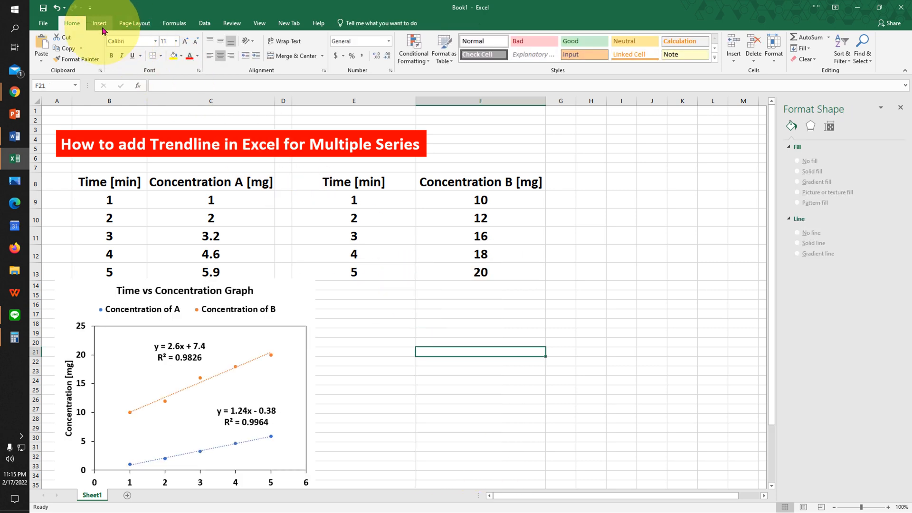
Insert a blank scatter chart from the Insert tab
{"action": "left_click", "coordinate": [98, 24]}
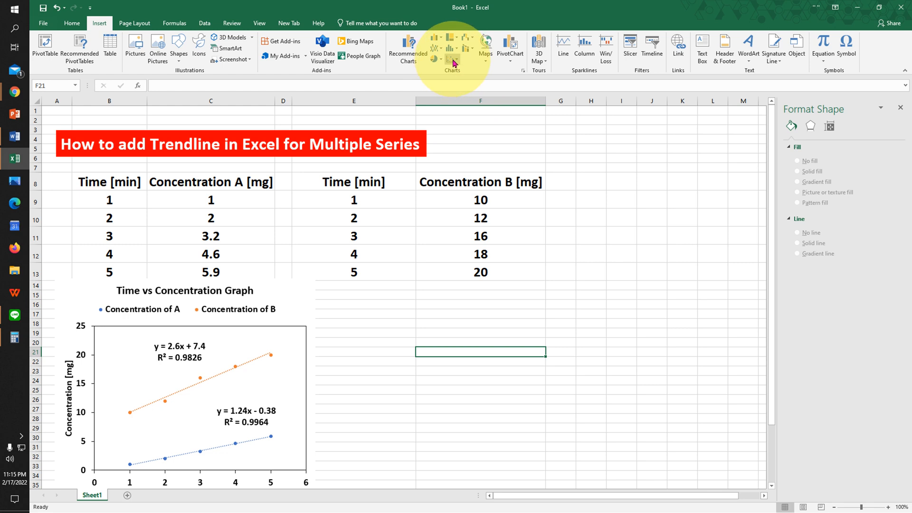
{"action": "left_click", "coordinate": [435, 44]}
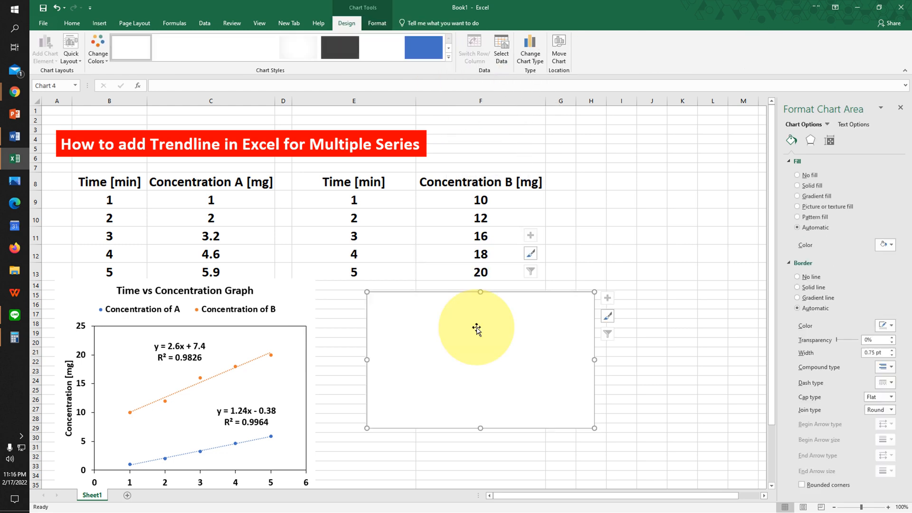
Add the 'Concentration of A' series with X values B9:B13 and Y values C9:C13
{"action": "right_click", "coordinate": [478, 329]}
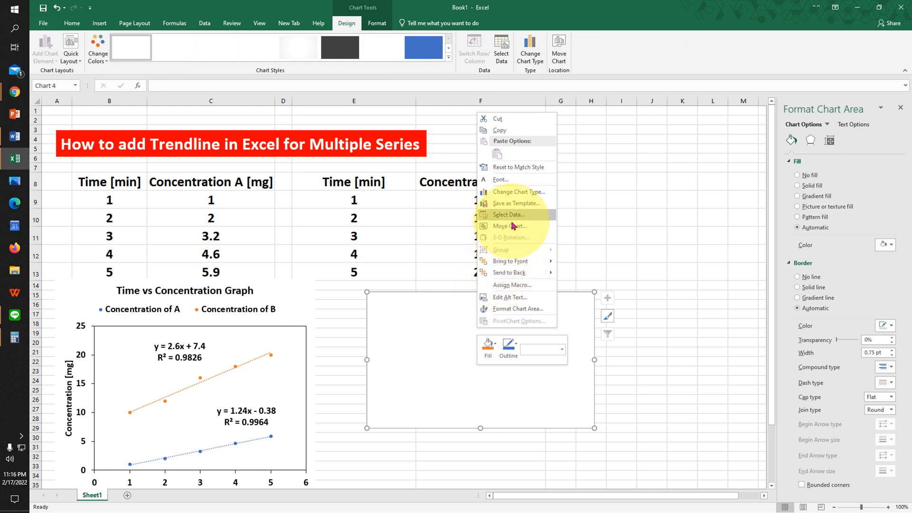
{"action": "left_click", "coordinate": [508, 215]}
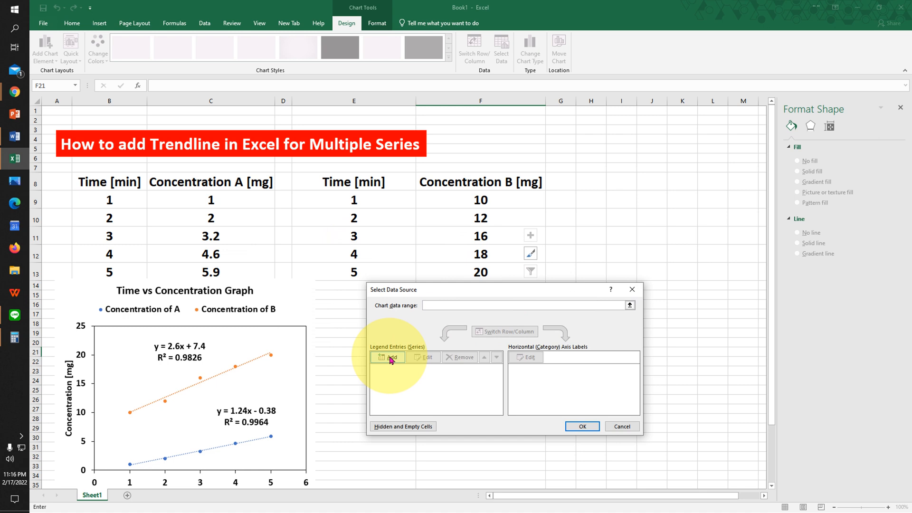
{"action": "left_click", "coordinate": [388, 357]}
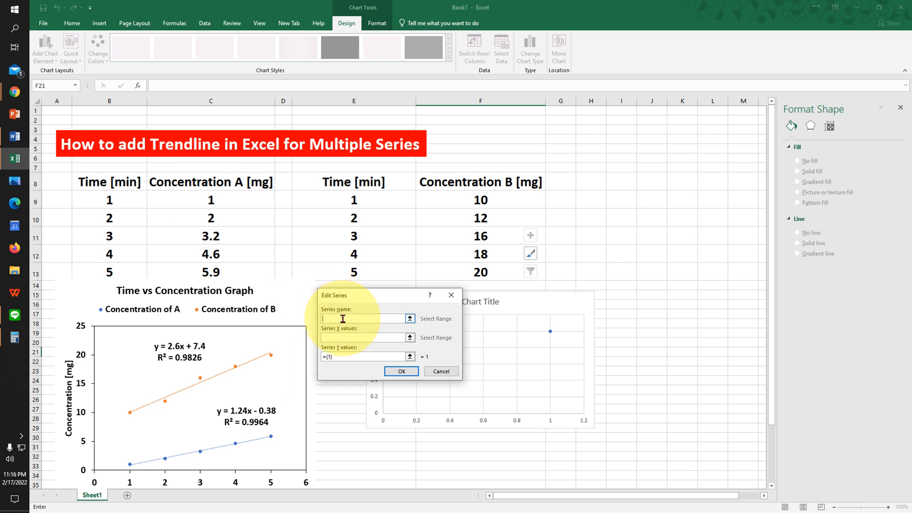
{"action": "type", "text": "C"}
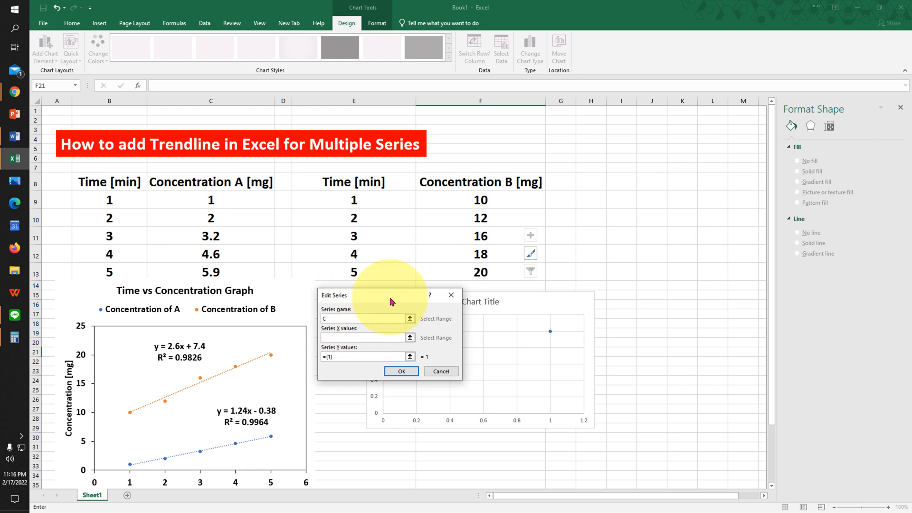
{"action": "type", "text": "Concentrati"}
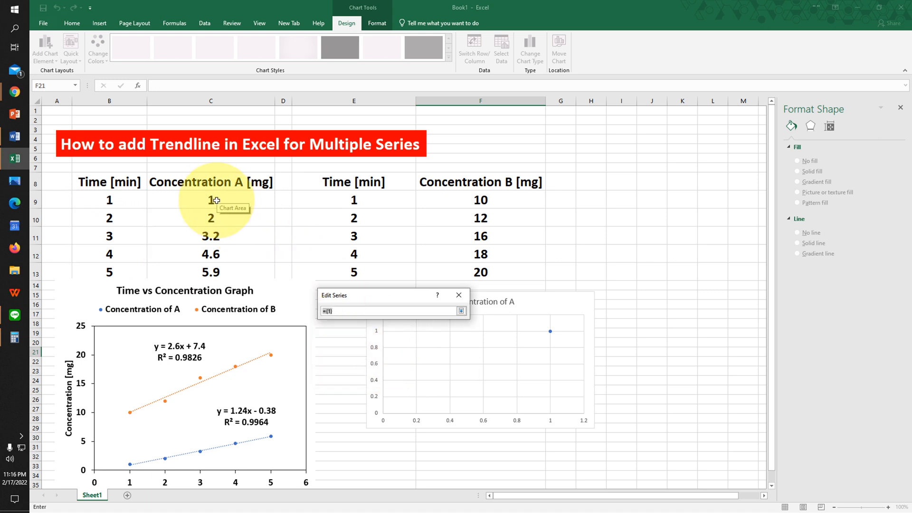
{"action": "left_click_drag", "start_coordinate": [211, 199], "coordinate": [211, 272]}
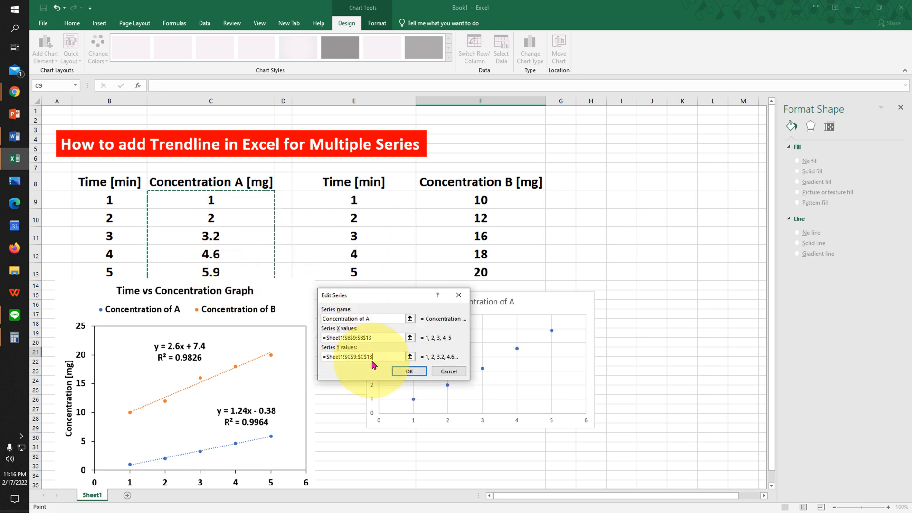
{"action": "left_click", "coordinate": [409, 371]}
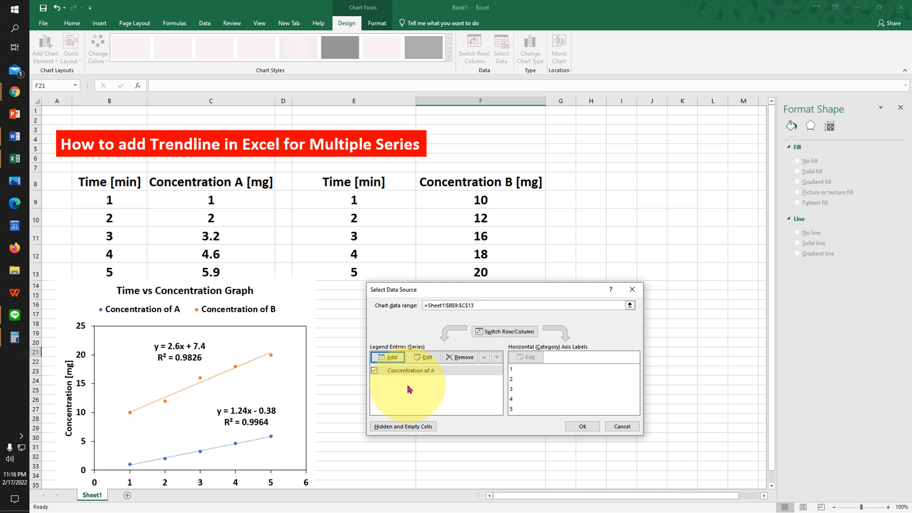
Add 'Concentration of B' with X values E9:E13 and Y values F9:F13, then close Select Data
{"action": "left_click", "coordinate": [388, 357]}
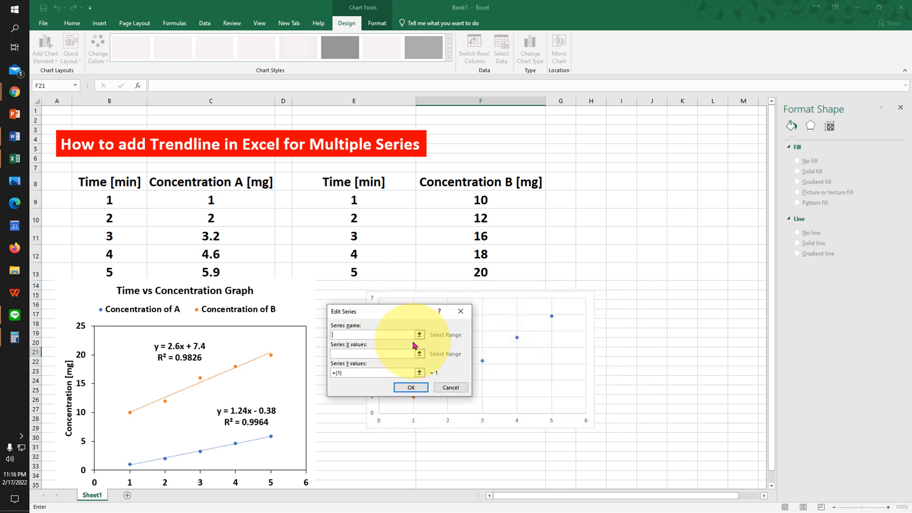
{"action": "type", "text": "centation of B"}
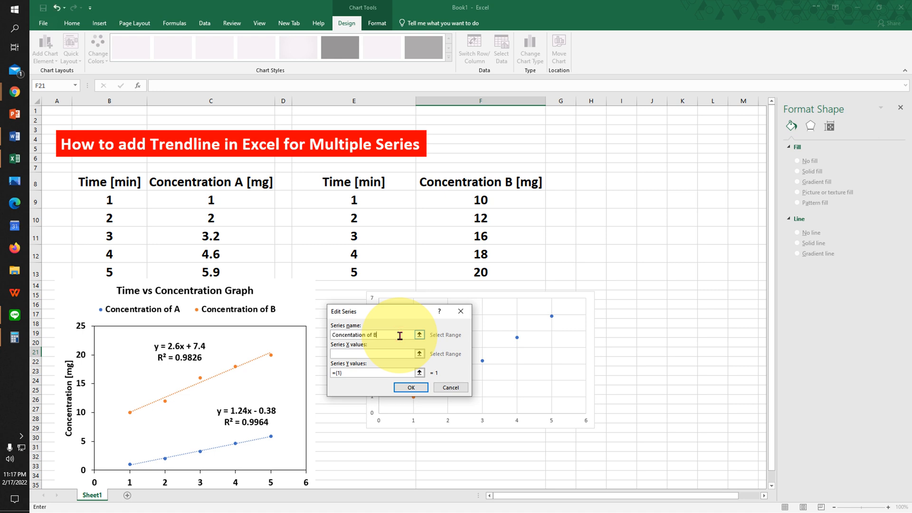
{"action": "left_click", "coordinate": [420, 335]}
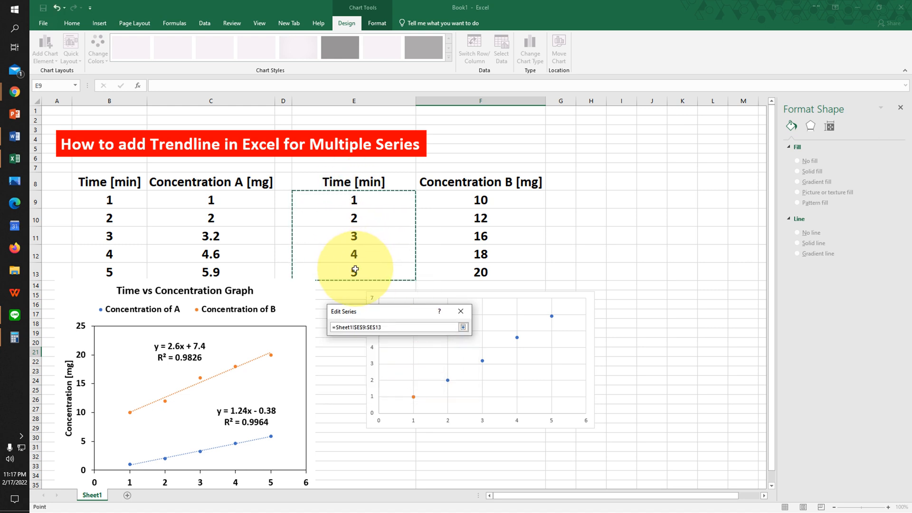
{"action": "left_click", "coordinate": [463, 326]}
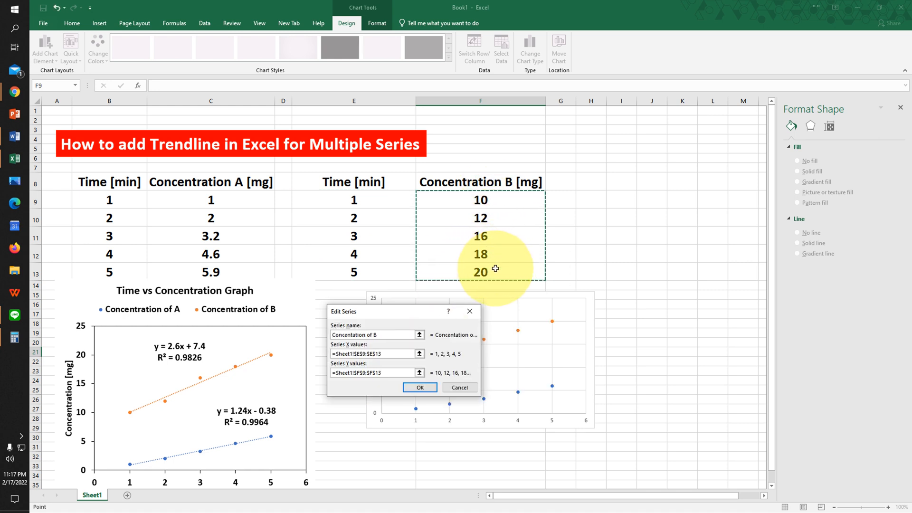
{"action": "left_click", "coordinate": [420, 388]}
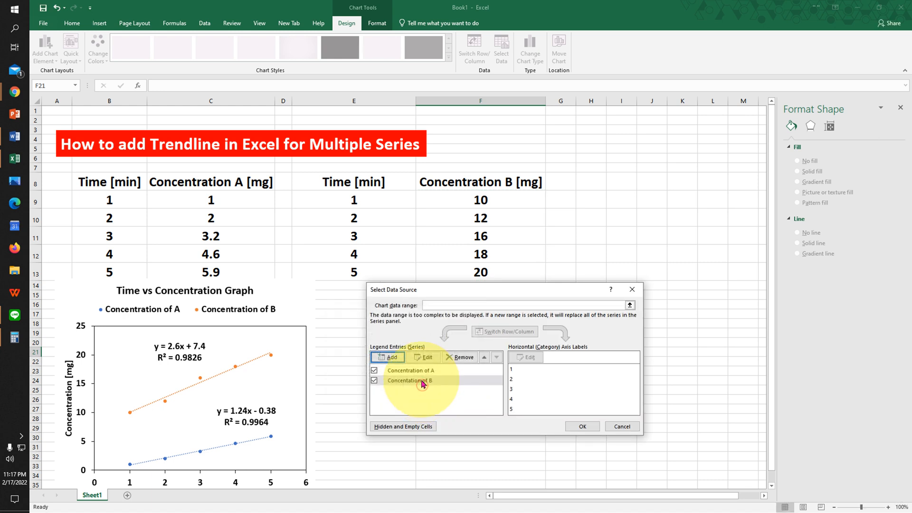
{"action": "left_click", "coordinate": [581, 427]}
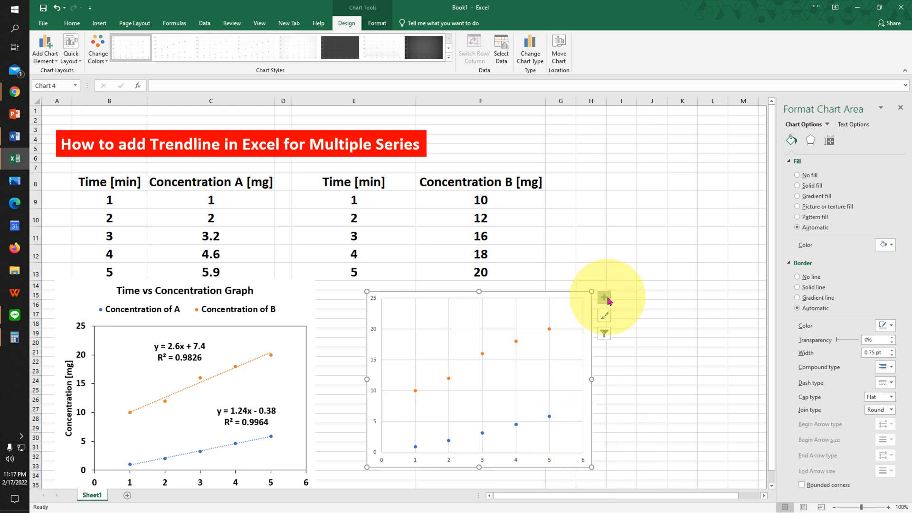
Turn on axis titles, chart title and legend, and move the legend to the top
{"action": "left_click", "coordinate": [604, 297]}
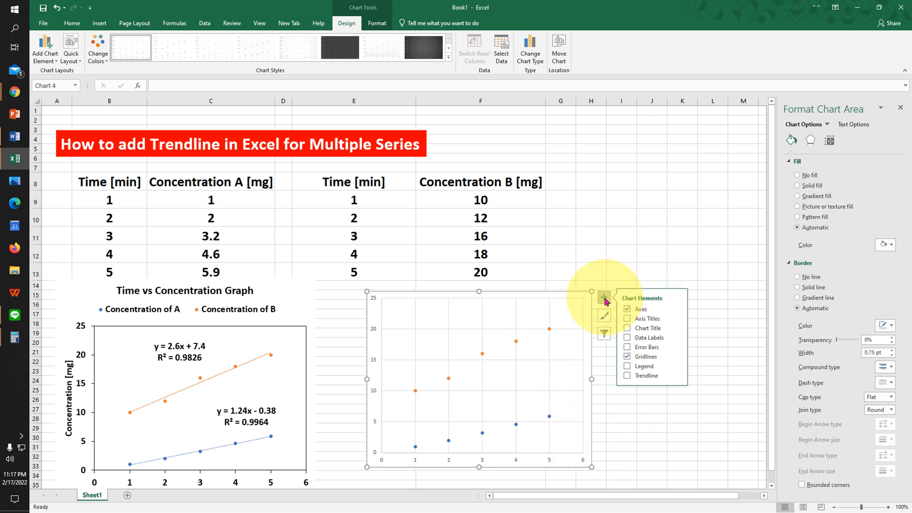
{"action": "left_click", "coordinate": [628, 318]}
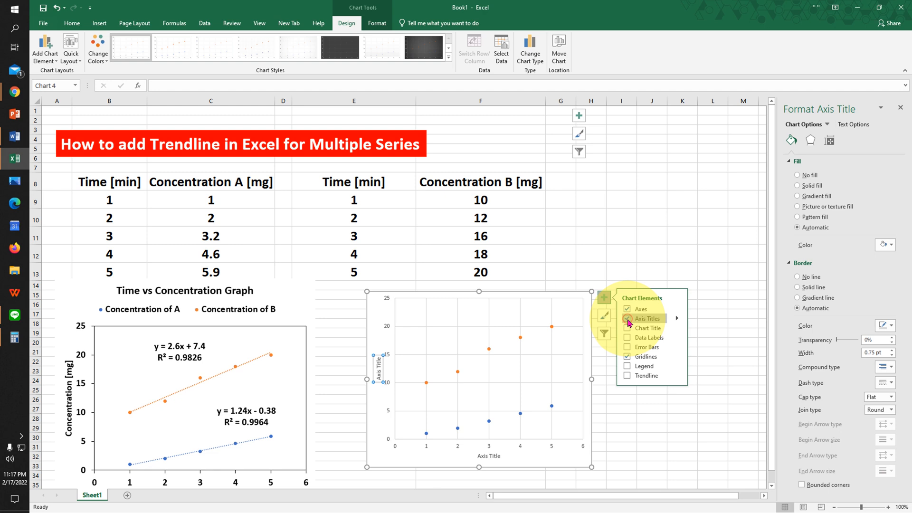
{"action": "left_click", "coordinate": [627, 327]}
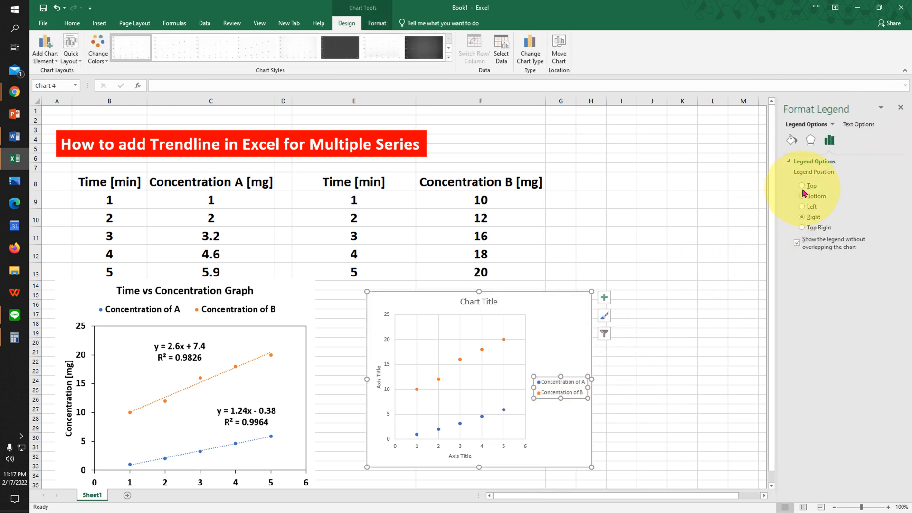
{"action": "left_click", "coordinate": [804, 186]}
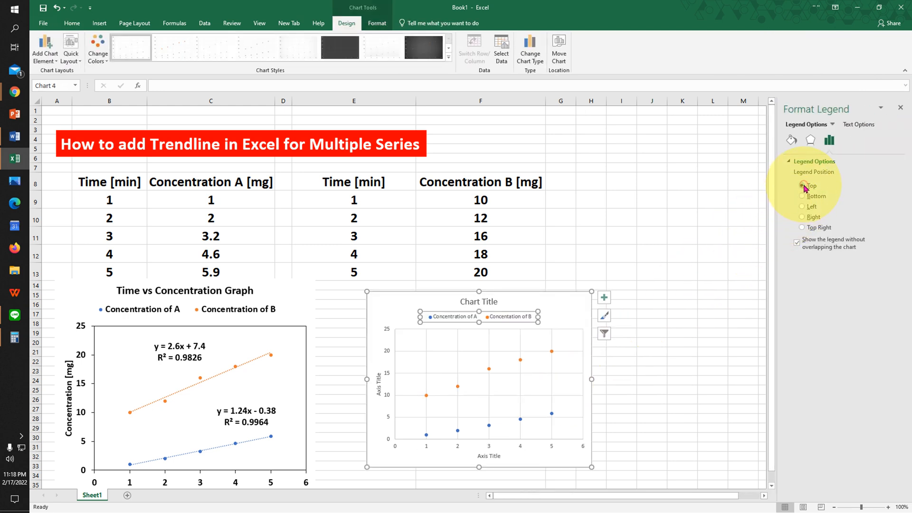
{"action": "left_click", "coordinate": [802, 186]}
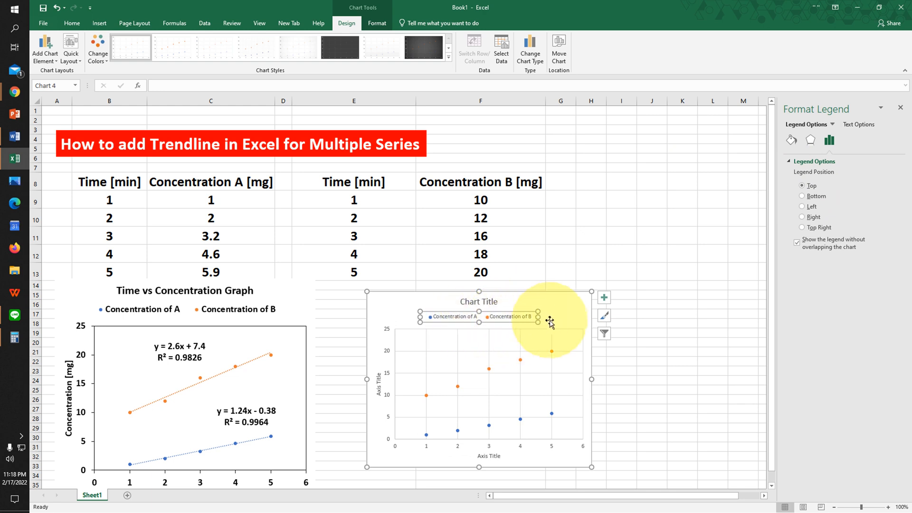
{"action": "left_click", "coordinate": [72, 23]}
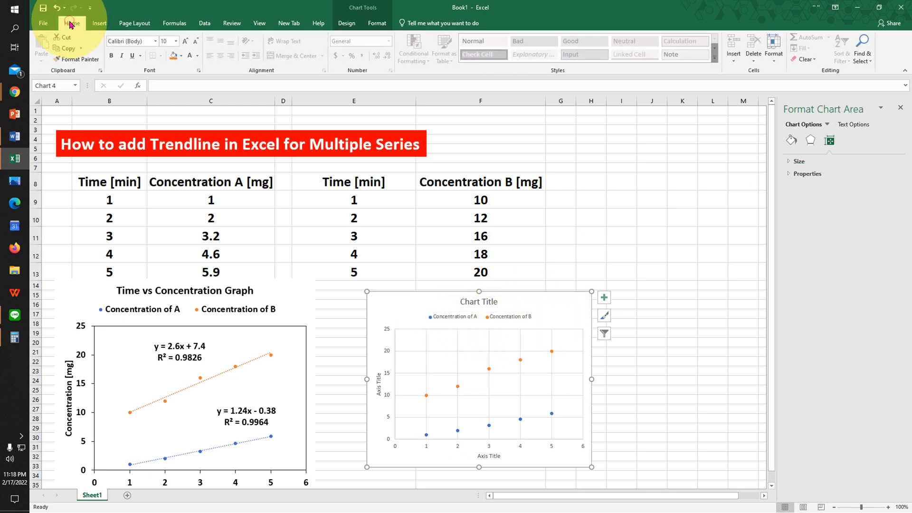
Make all chart text bold, black (Automatic) and size 16
{"action": "left_click", "coordinate": [197, 56]}
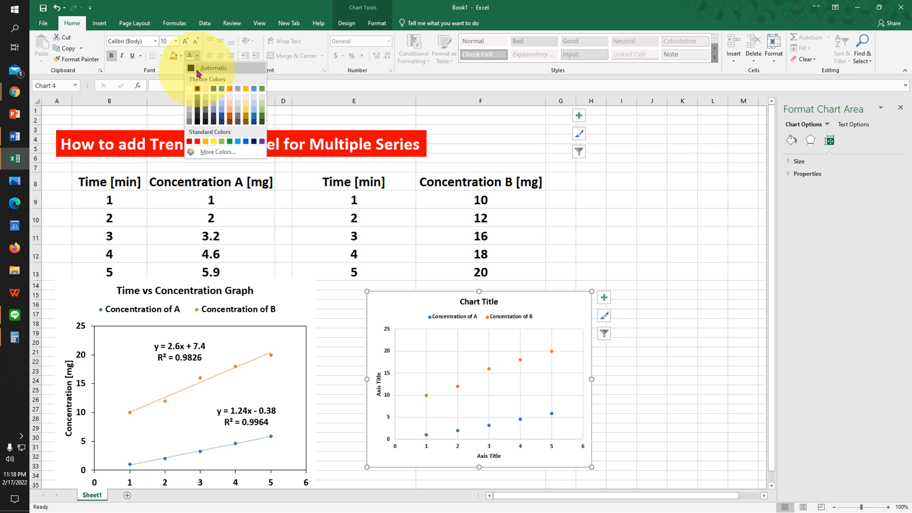
{"action": "left_click", "coordinate": [176, 41]}
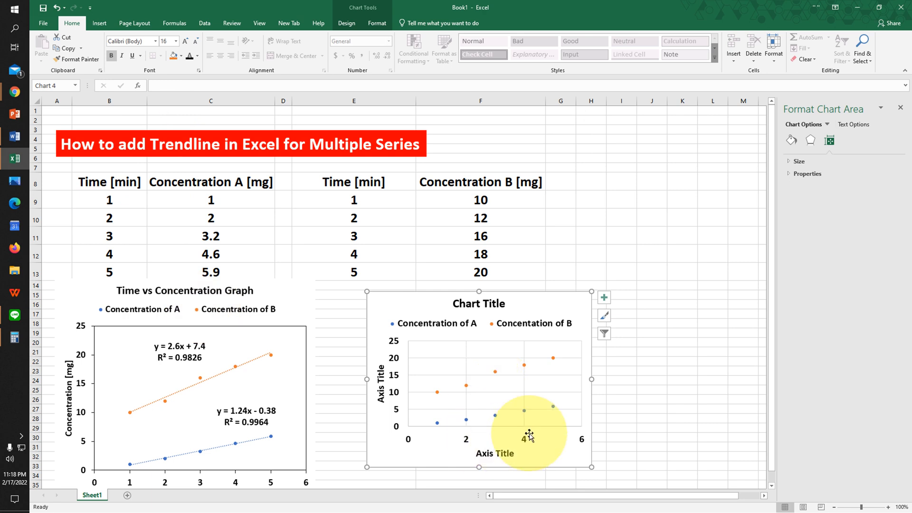
{"action": "left_click", "coordinate": [495, 453]}
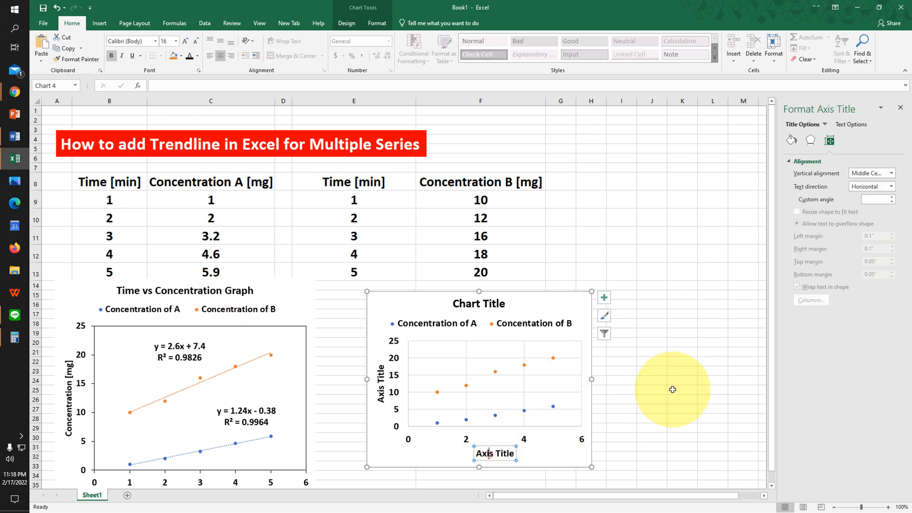
Title the axes 'Time [mins]' and 'Concentration [mg]'
{"action": "type", "text": "Time [mins"}
{"action": "left_click", "coordinate": [381, 383]}
{"action": "type", "text": "Concentration [mg"}
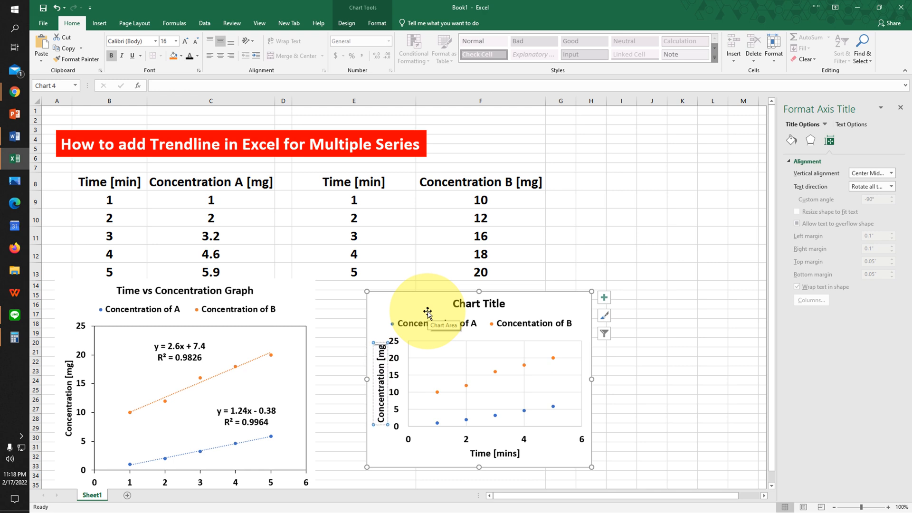
{"action": "left_click", "coordinate": [449, 357]}
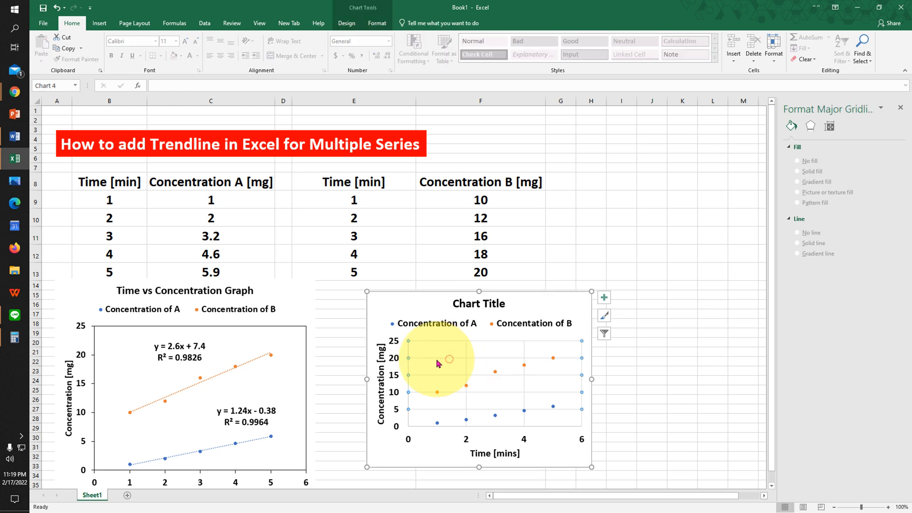
Delete both major gridlines and give the plot area a solid line border
{"action": "left_click", "coordinate": [433, 360]}
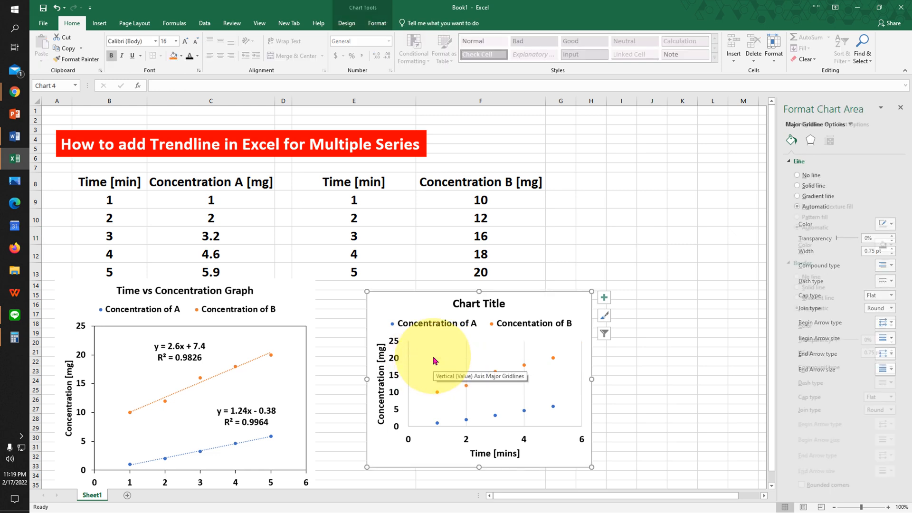
{"action": "left_click", "coordinate": [466, 361]}
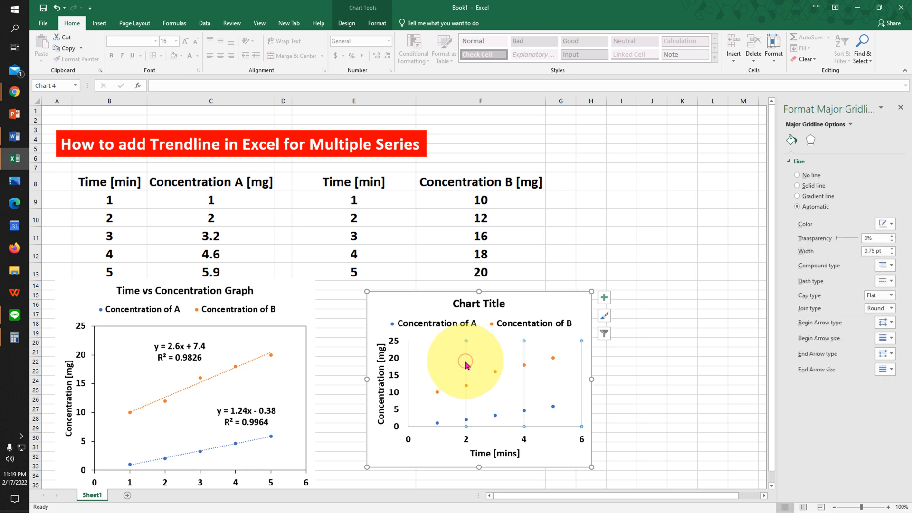
{"action": "left_click", "coordinate": [466, 366]}
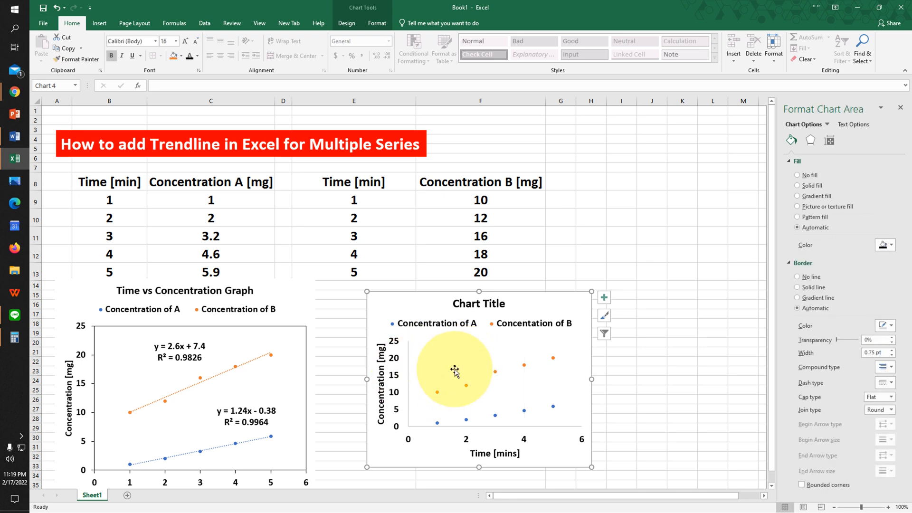
{"action": "mouse_move", "coordinate": [441, 361]}
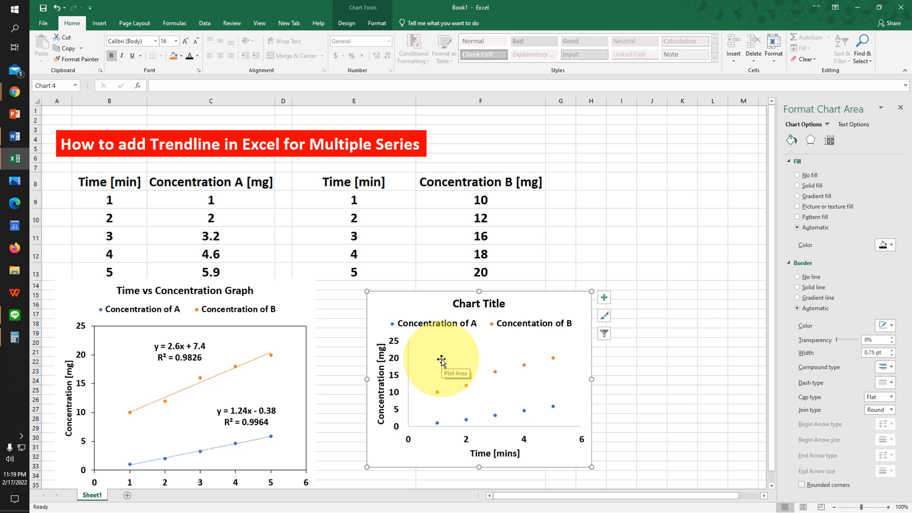
{"action": "left_click", "coordinate": [441, 360]}
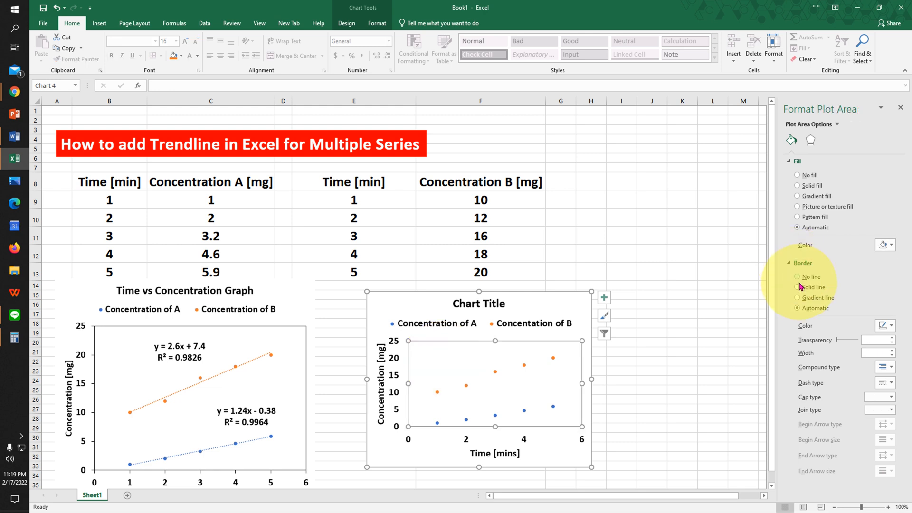
{"action": "left_click", "coordinate": [681, 332]}
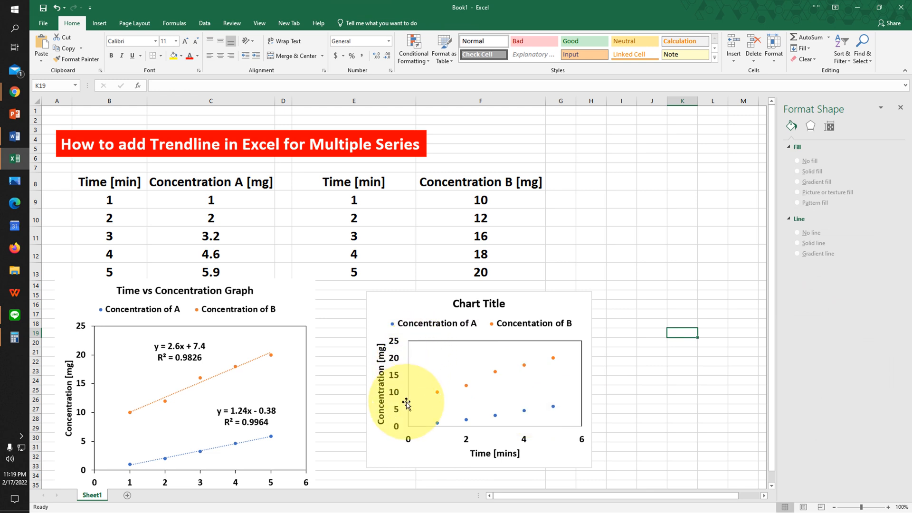
{"action": "mouse_move", "coordinate": [446, 425]}
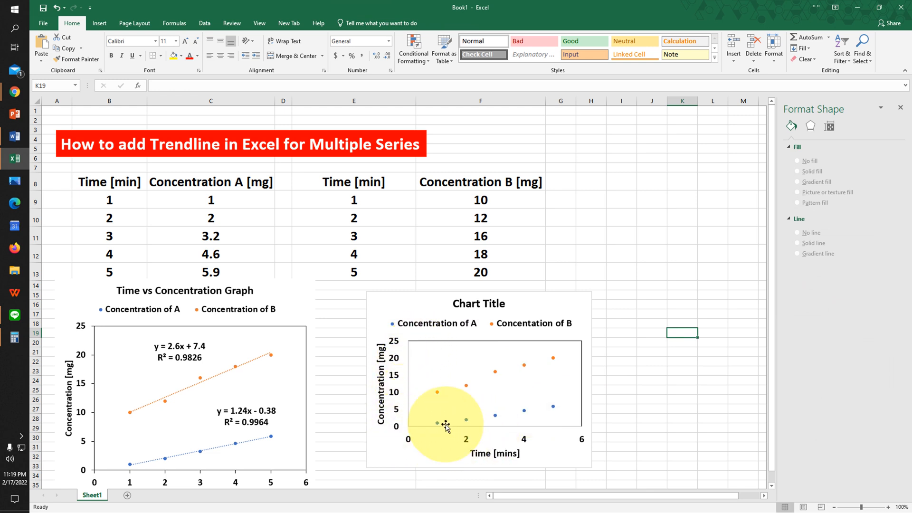
{"action": "mouse_move", "coordinate": [395, 380]}
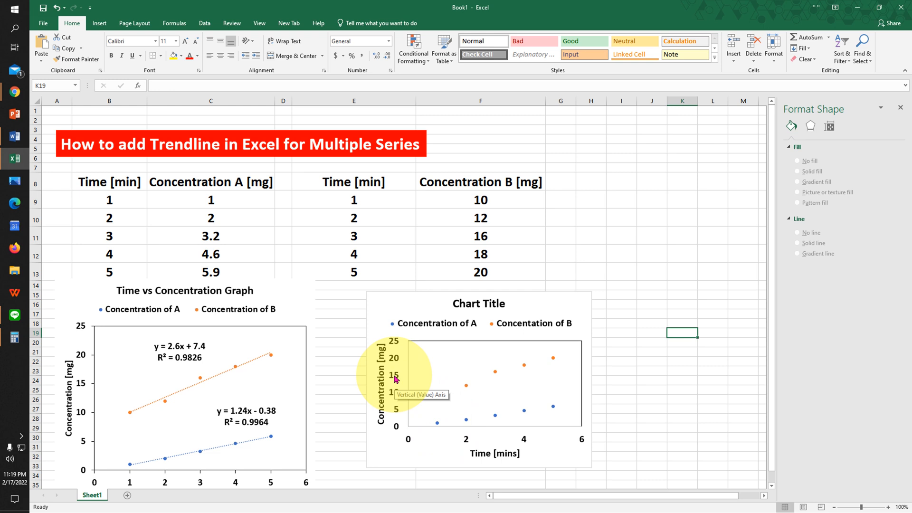
Set Outside major tick marks on the vertical and horizontal axes
{"action": "left_click", "coordinate": [389, 375]}
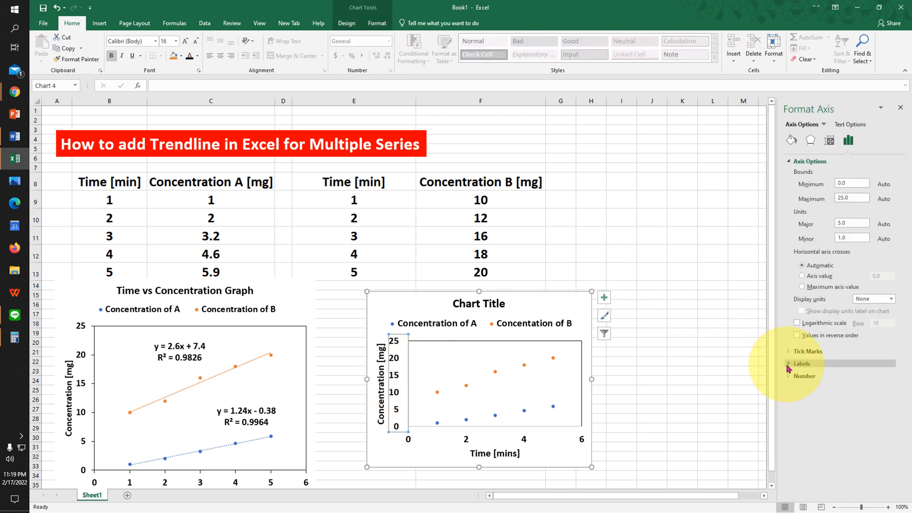
{"action": "left_click", "coordinate": [792, 351]}
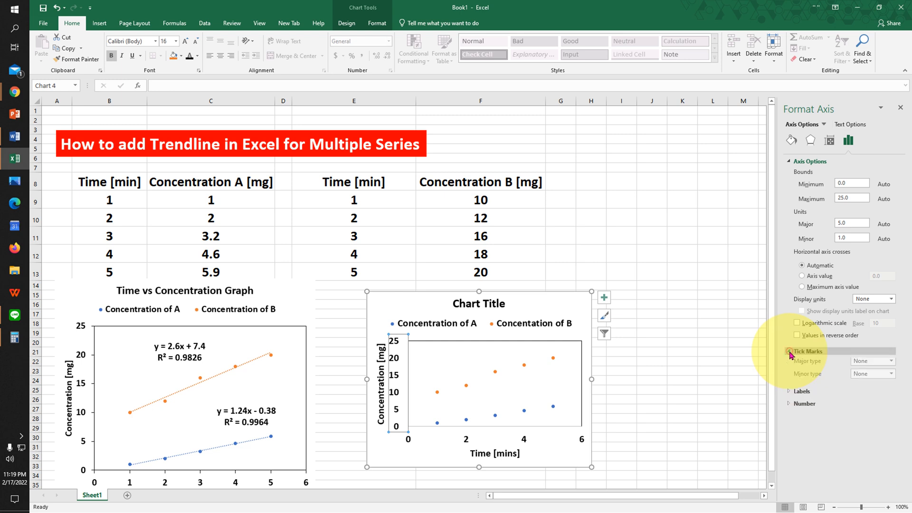
{"action": "left_click", "coordinate": [873, 361]}
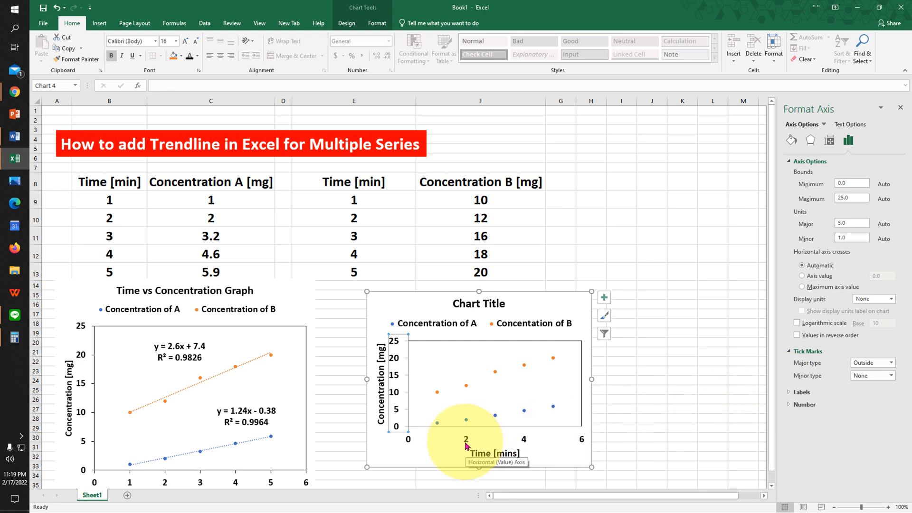
{"action": "left_click", "coordinate": [871, 362]}
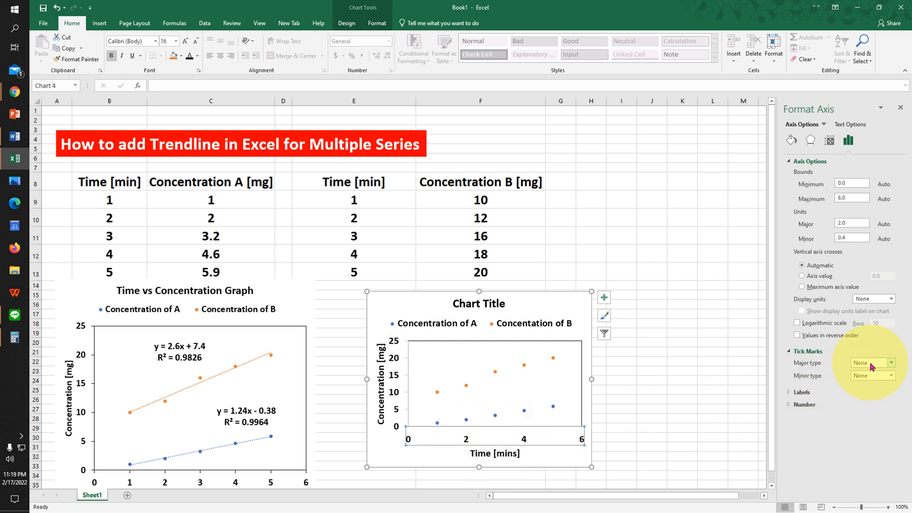
{"action": "left_click", "coordinate": [871, 362]}
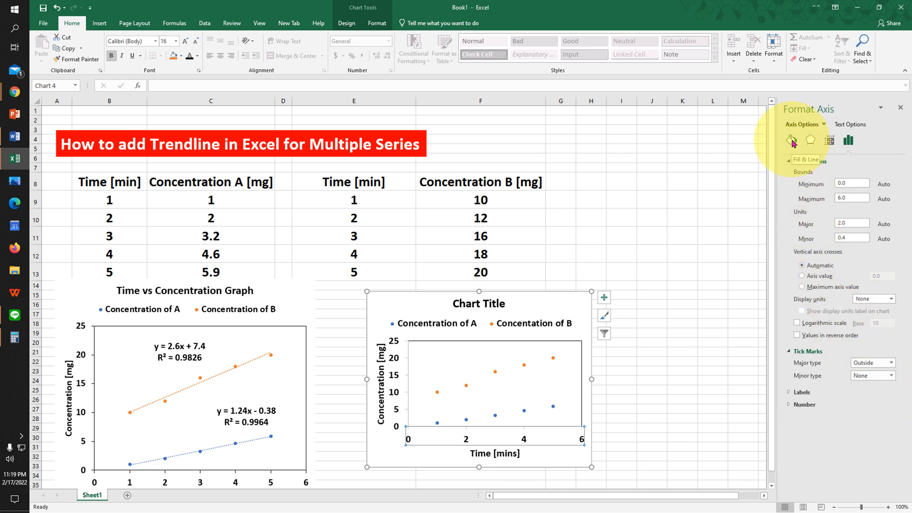
Give the axes solid outline lines and choose the axis line colours
{"action": "left_click", "coordinate": [793, 140]}
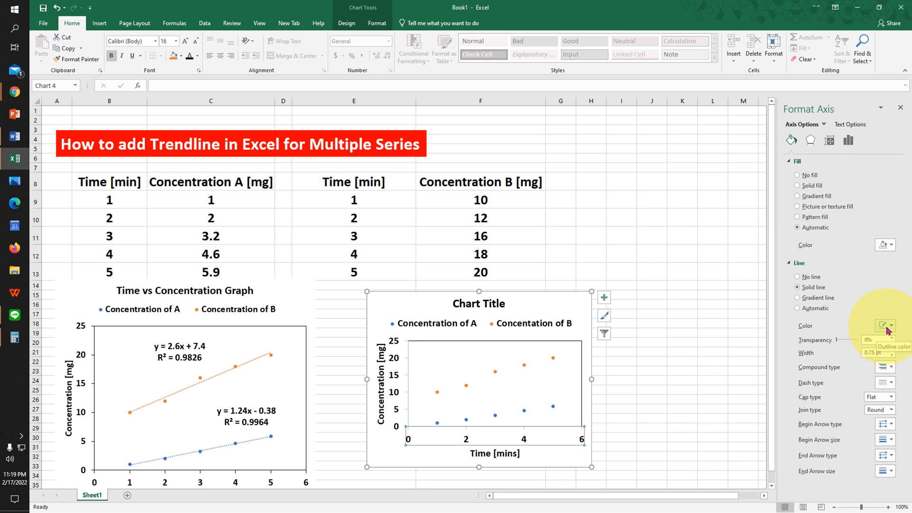
{"action": "left_click", "coordinate": [885, 325]}
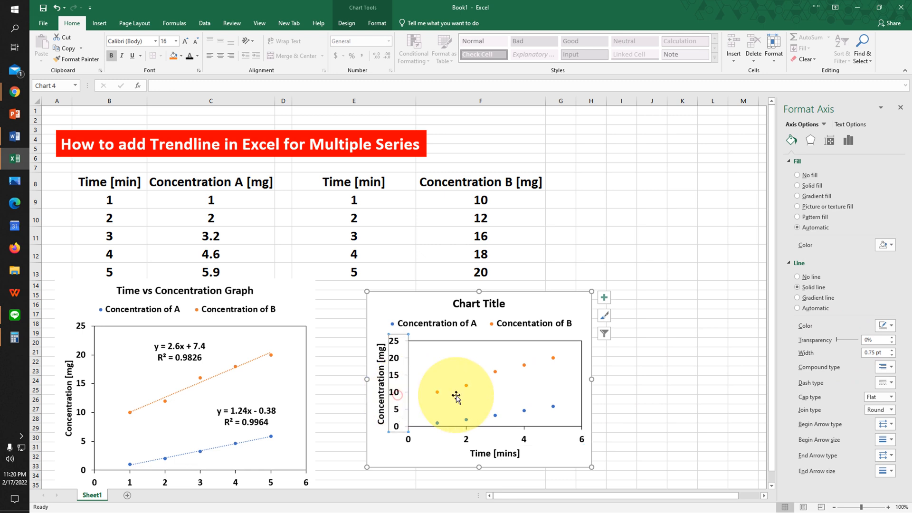
{"action": "left_click", "coordinate": [885, 325]}
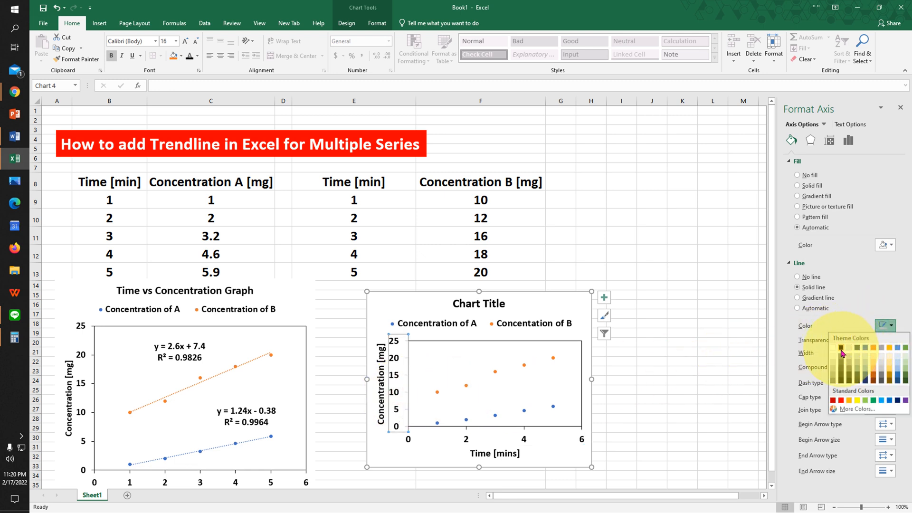
{"action": "left_click", "coordinate": [479, 303]}
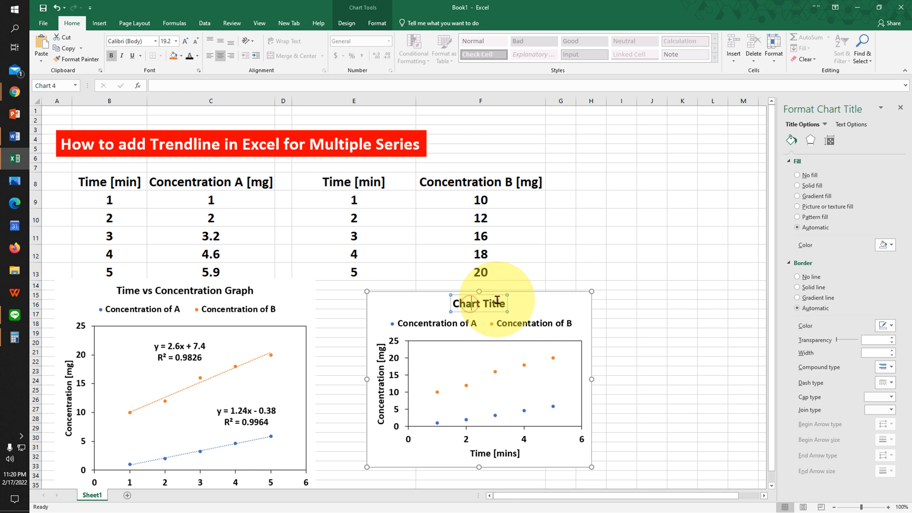
Replace the default chart title with 'Time vs Concentration'
{"action": "type", "text": "Time vs Concentration"}
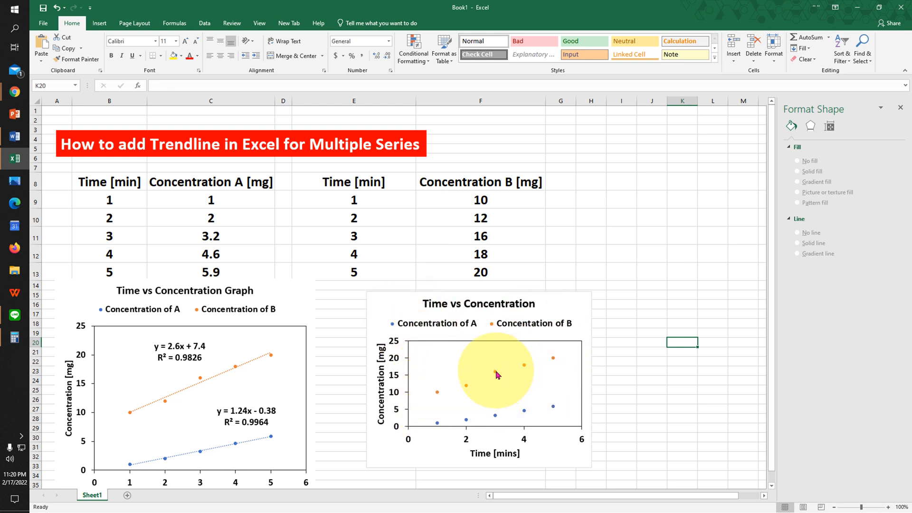
Add a linear trendline to Concentration of B showing y = 2.6x + 7.4 and R² = 0.9826
{"action": "left_click", "coordinate": [554, 358]}
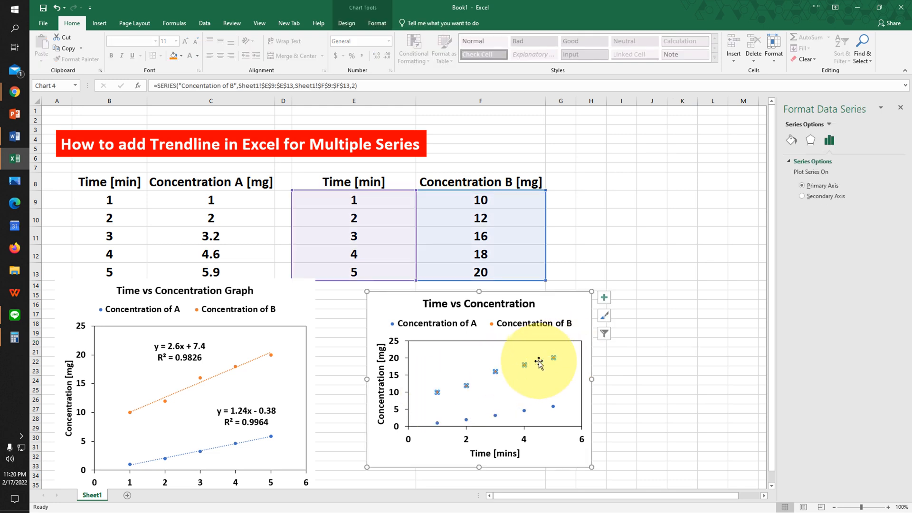
{"action": "right_click", "coordinate": [541, 366]}
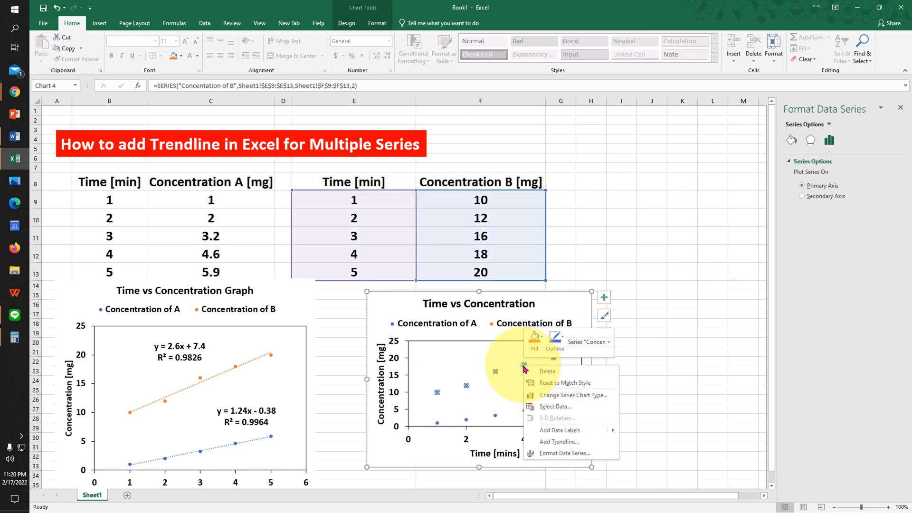
{"action": "mouse_move", "coordinate": [559, 442]}
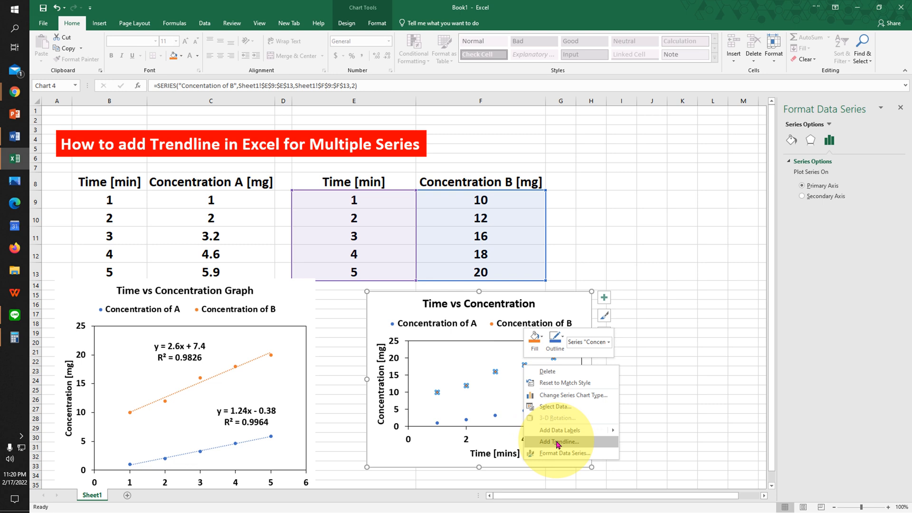
{"action": "left_click", "coordinate": [557, 442]}
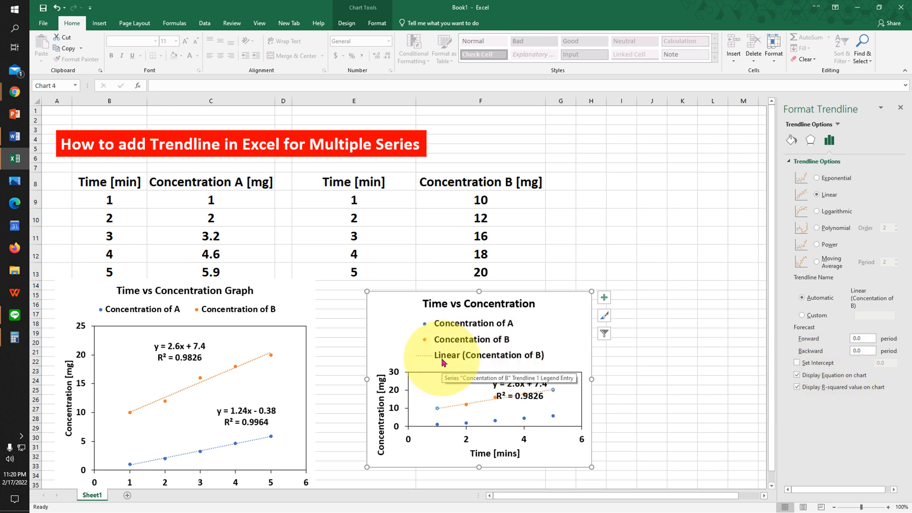
{"action": "mouse_move", "coordinate": [477, 352]}
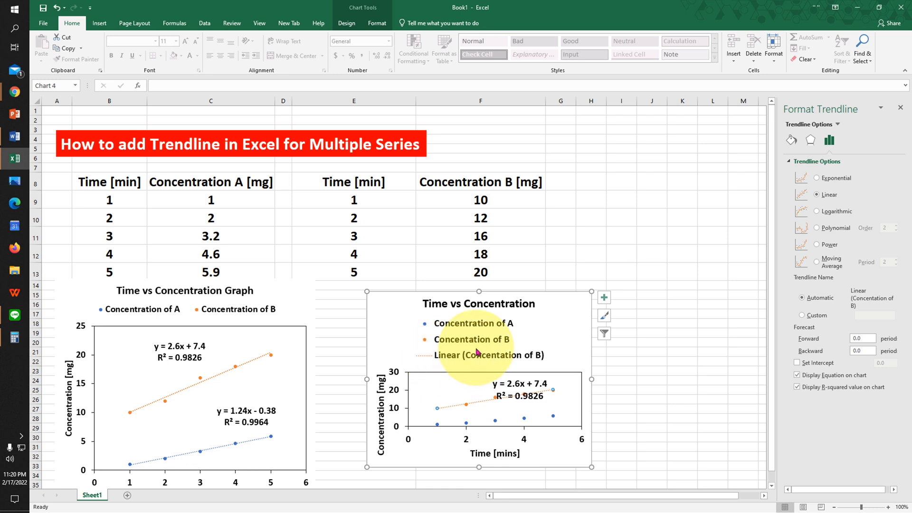
Remove the Linear trendline entry from the chart legend
{"action": "left_click", "coordinate": [472, 339]}
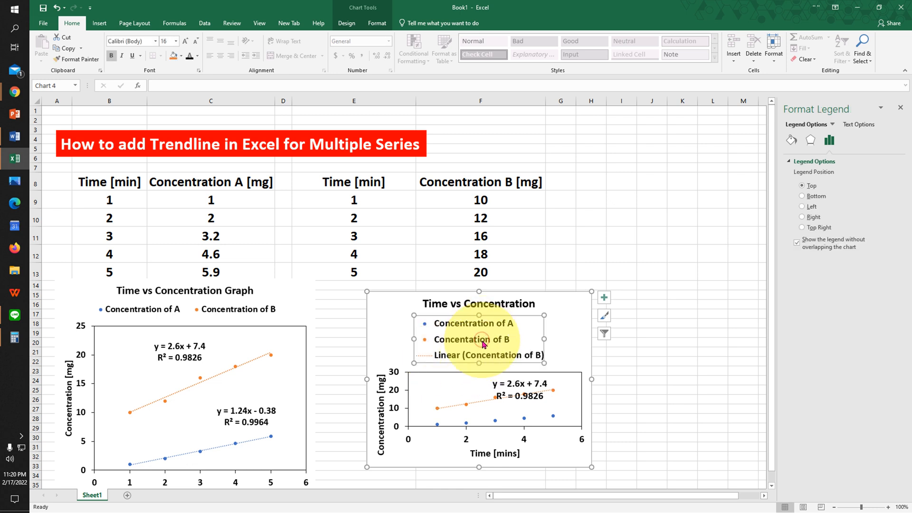
{"action": "mouse_move", "coordinate": [462, 359]}
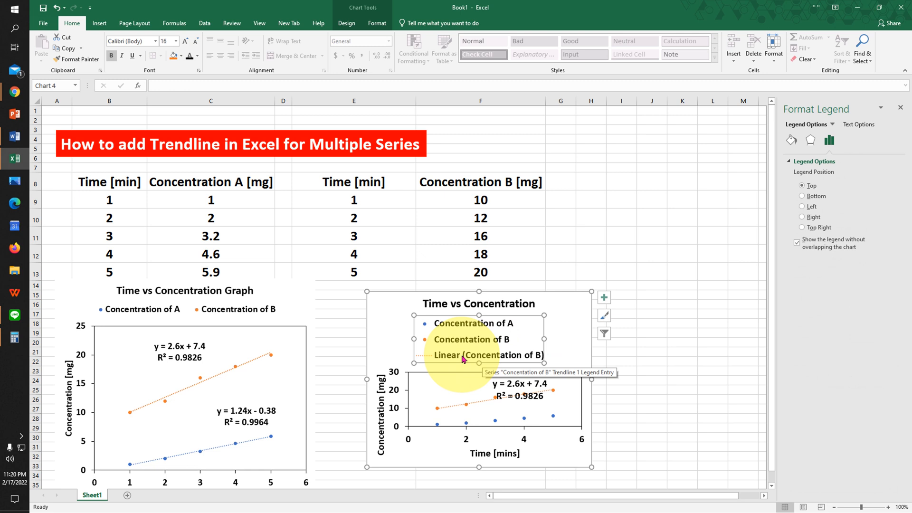
{"action": "left_click", "coordinate": [487, 355]}
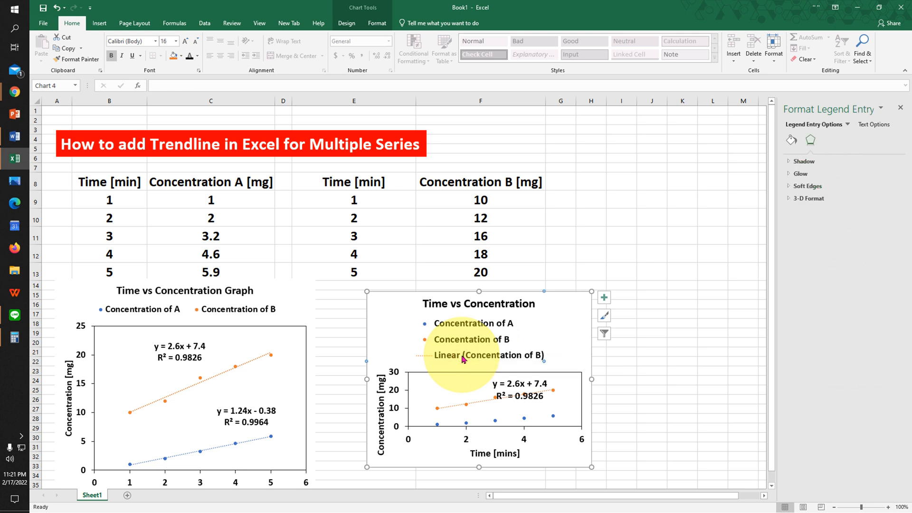
{"action": "left_click", "coordinate": [521, 360]}
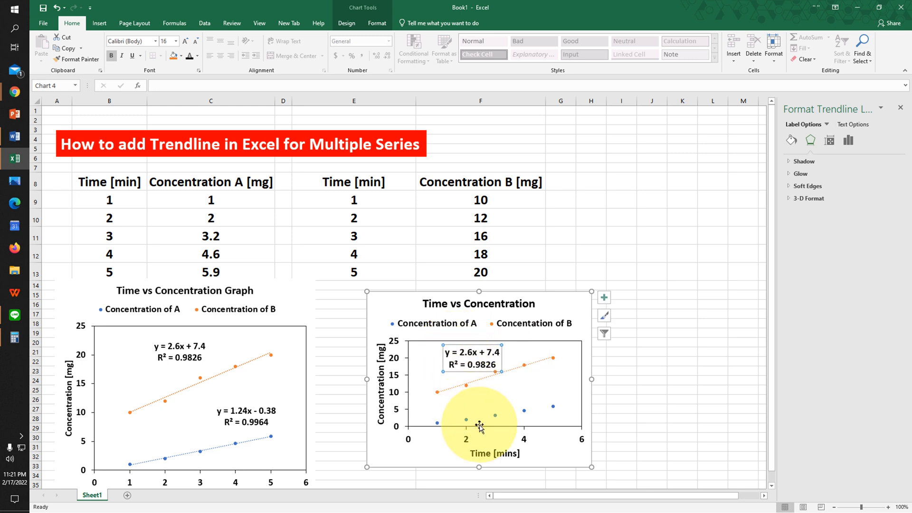
{"action": "mouse_move", "coordinate": [495, 419]}
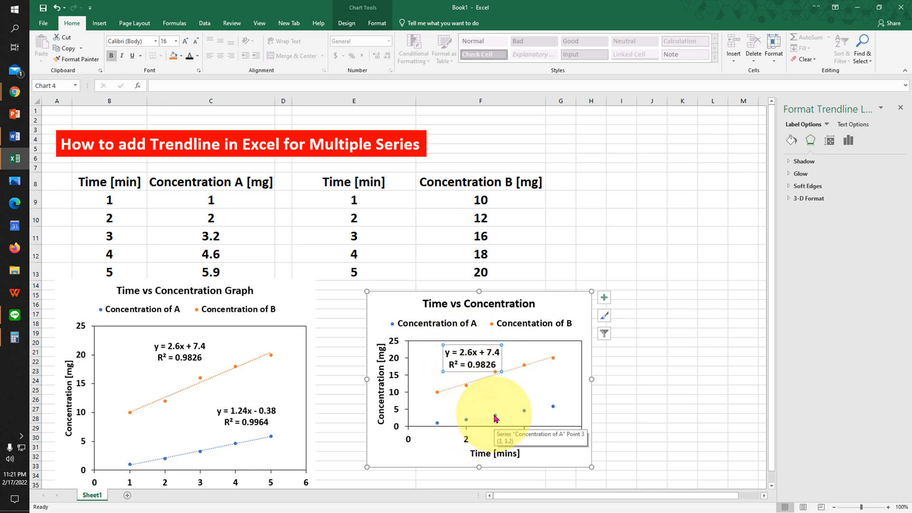
Add Concentration of A's linear trendline with equation y = 1.24x - 0.38 placed beside it
{"action": "left_click", "coordinate": [495, 416]}
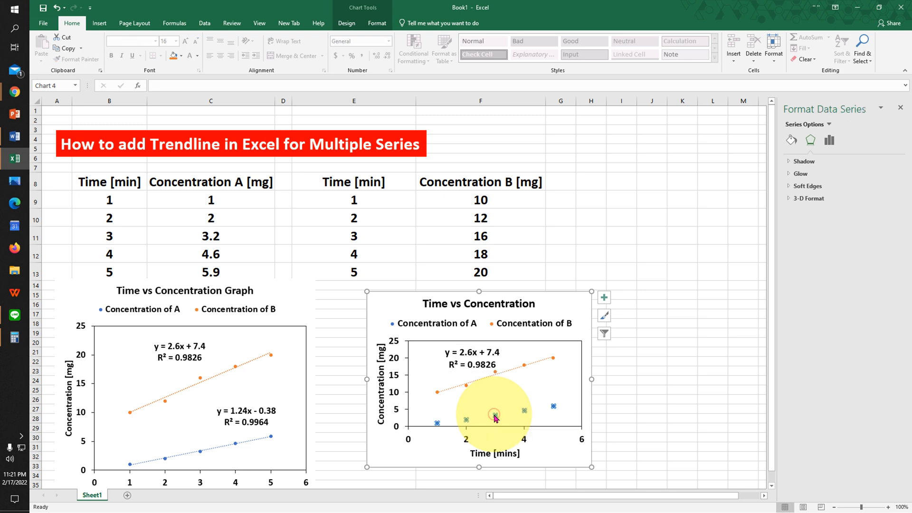
{"action": "right_click", "coordinate": [493, 415]}
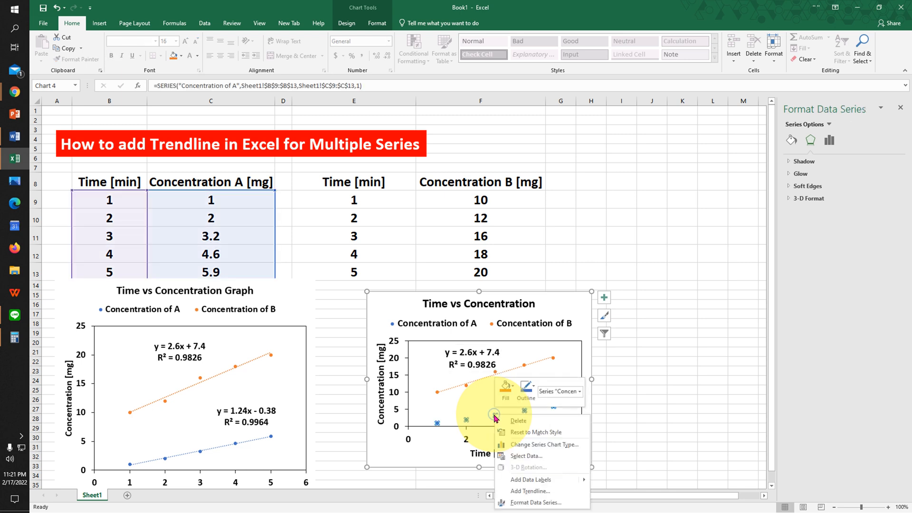
{"action": "left_click", "coordinate": [531, 491]}
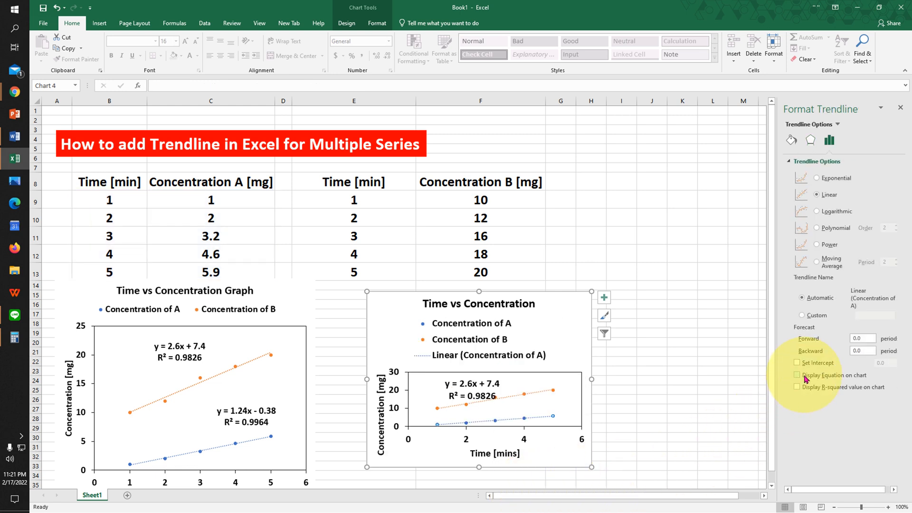
{"action": "left_click", "coordinate": [797, 375]}
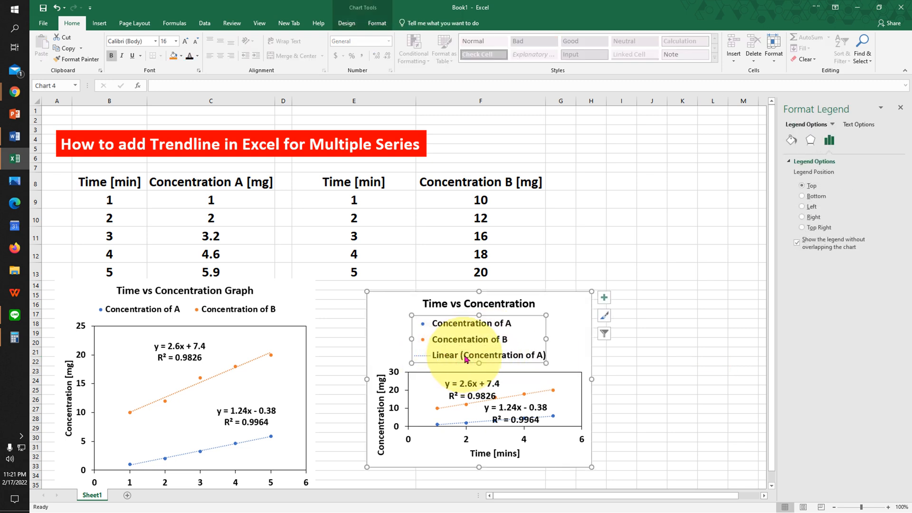
{"action": "left_click", "coordinate": [518, 405]}
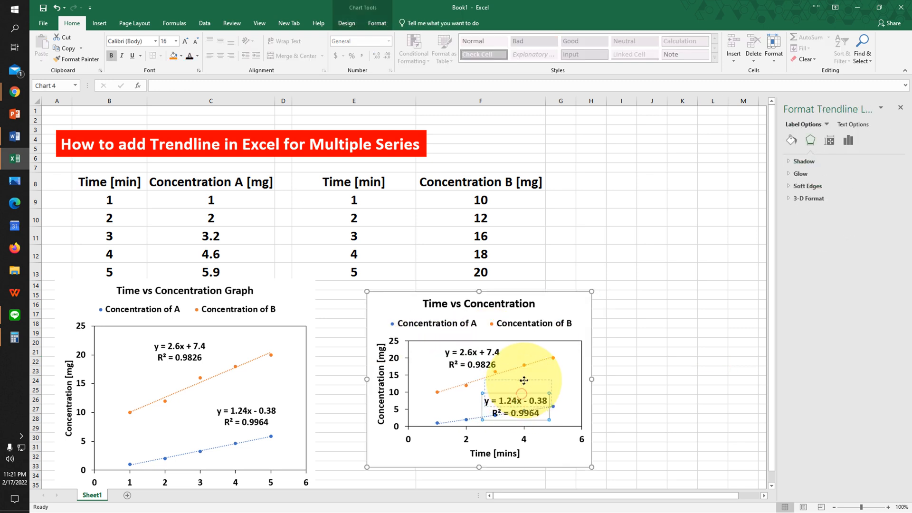
{"action": "left_click_drag", "start_coordinate": [523, 400], "coordinate": [524, 386]}
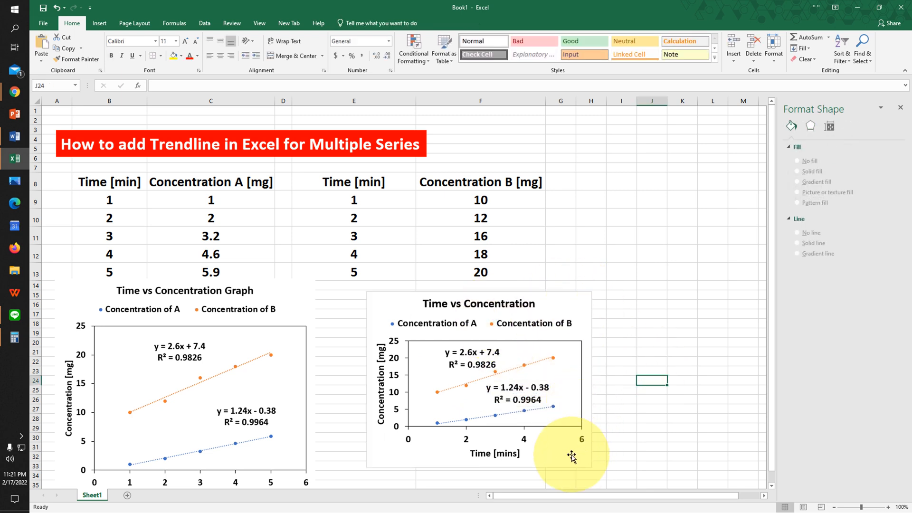
Enlarge the Time vs Concentration chart, then switch to a blank Word document
{"action": "left_click", "coordinate": [478, 379]}
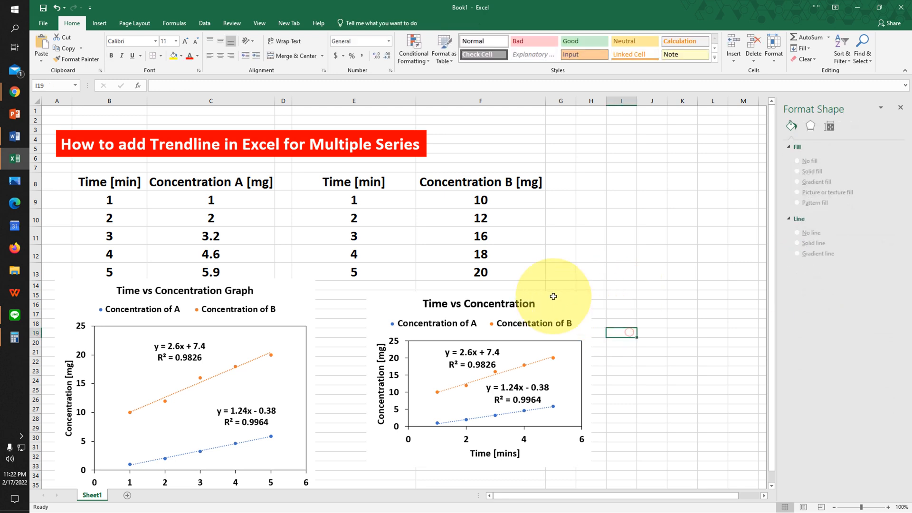
{"action": "left_click", "coordinate": [478, 378]}
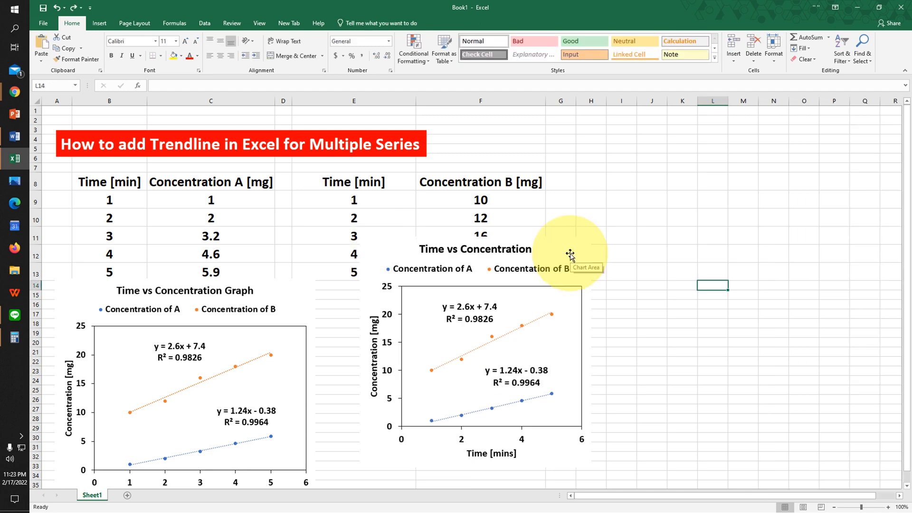
{"action": "left_click", "coordinate": [14, 137]}
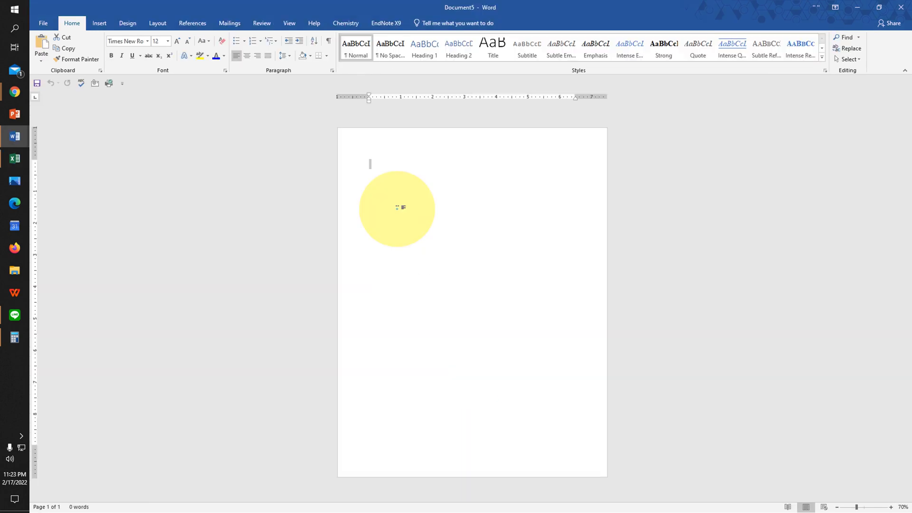